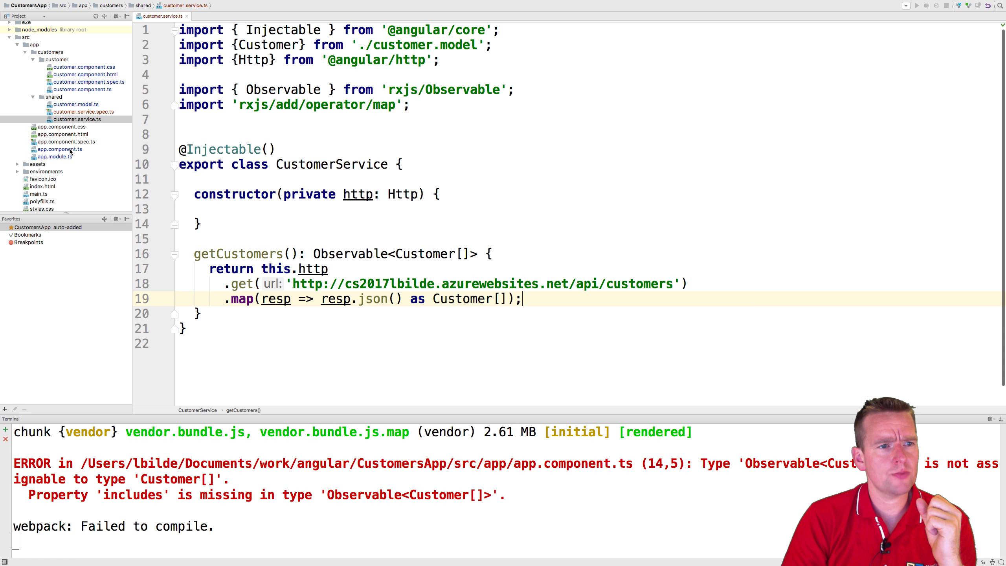
# Append an empty .subscribe(); after customerService.getCustomers() in the AppComponent constructor
pyautogui.click(58, 148)
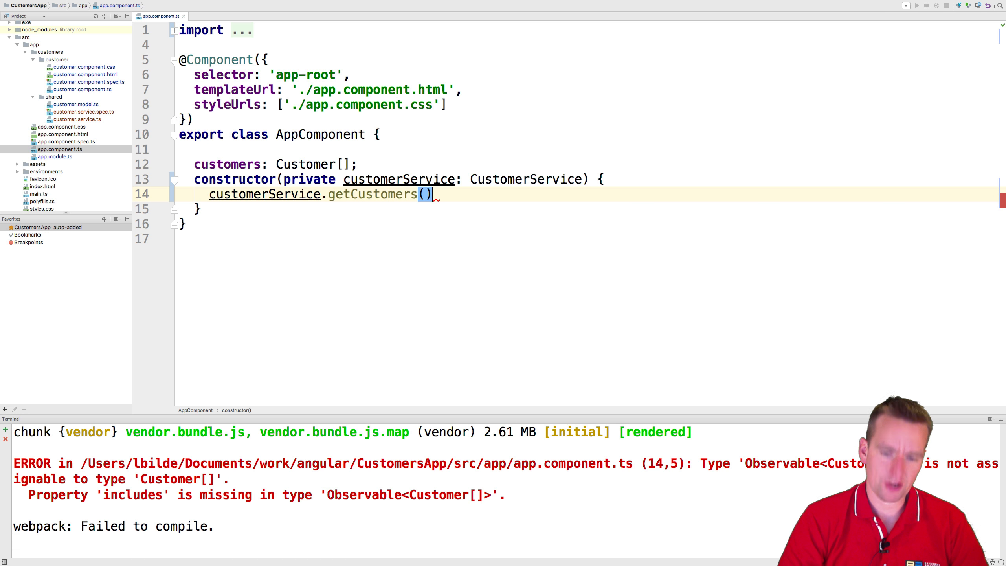
pyautogui.write('.S')
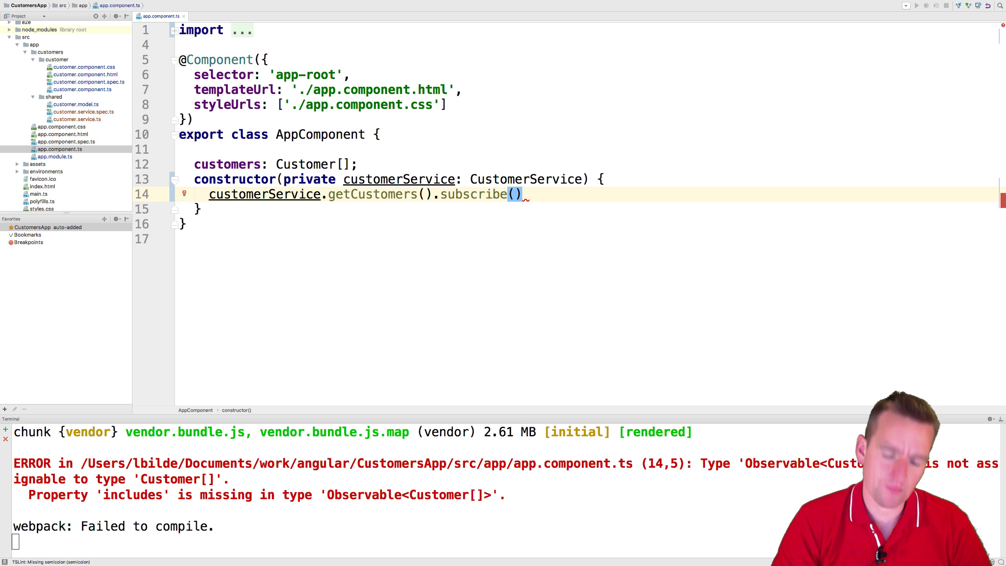
pyautogui.write(';')
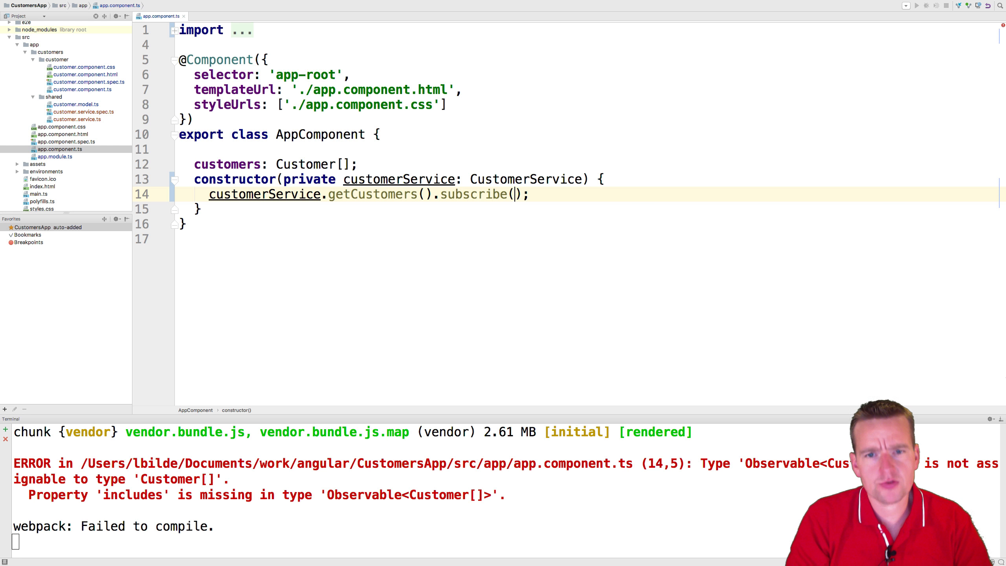
# Write a next callback inside subscribe: customers => { this.customers = customers; }
pyautogui.press('enter')
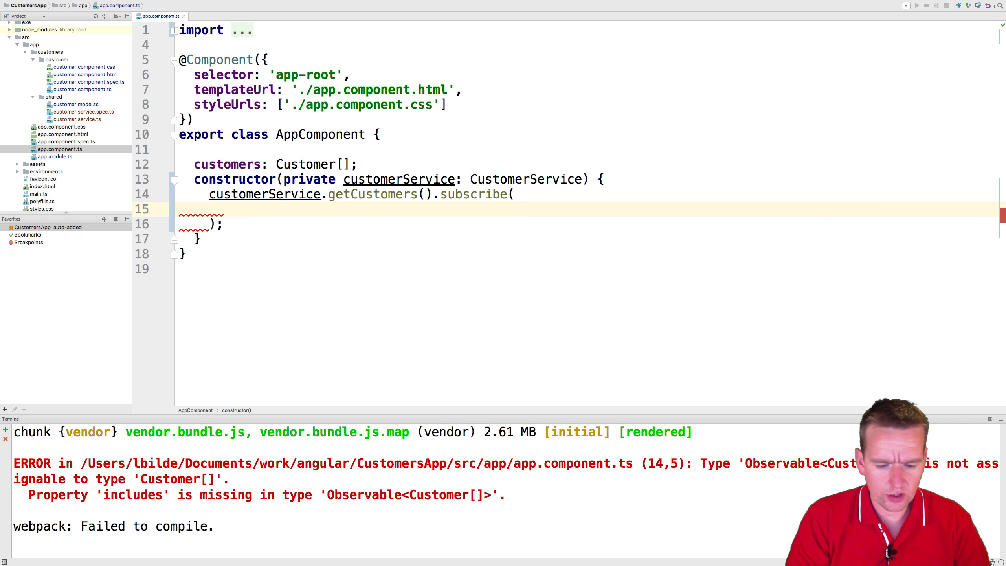
pyautogui.write('next: model =>')
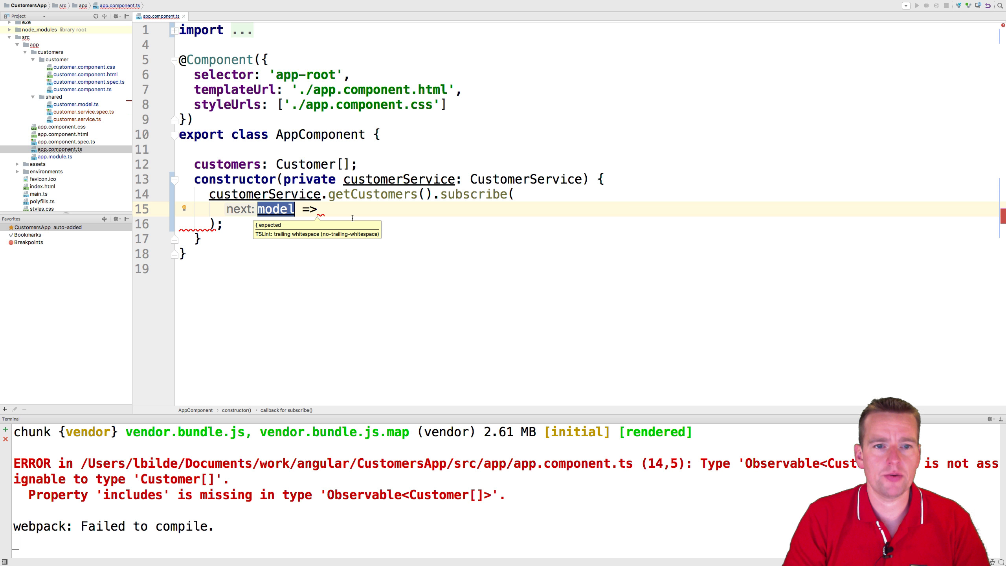
pyautogui.write('customers')
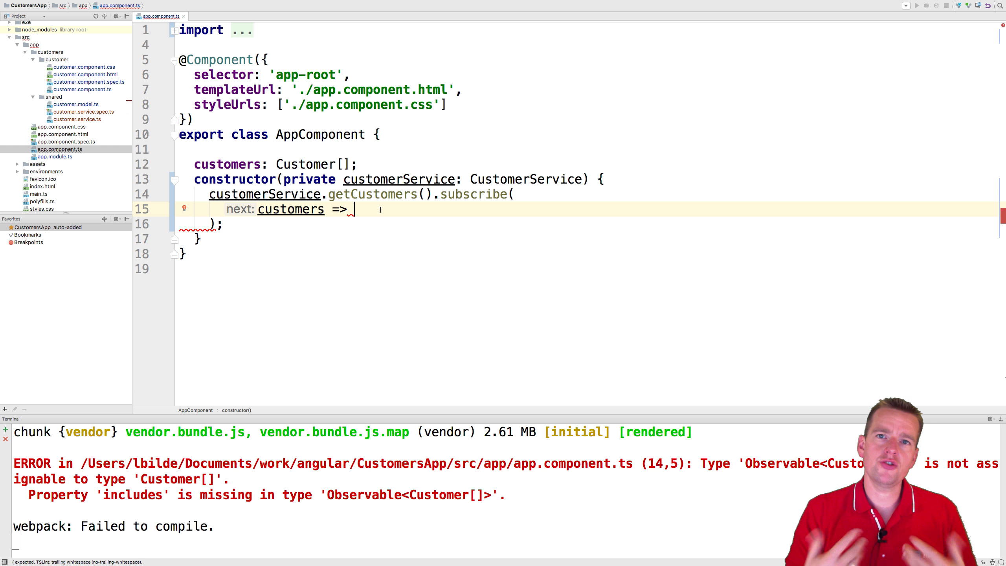
pyautogui.write('{}')
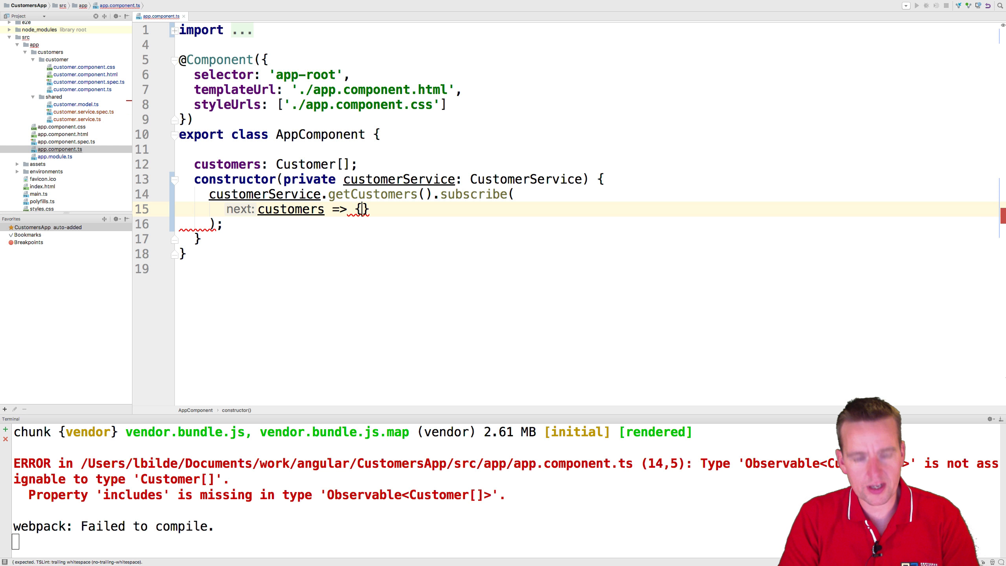
pyautogui.press('enter')
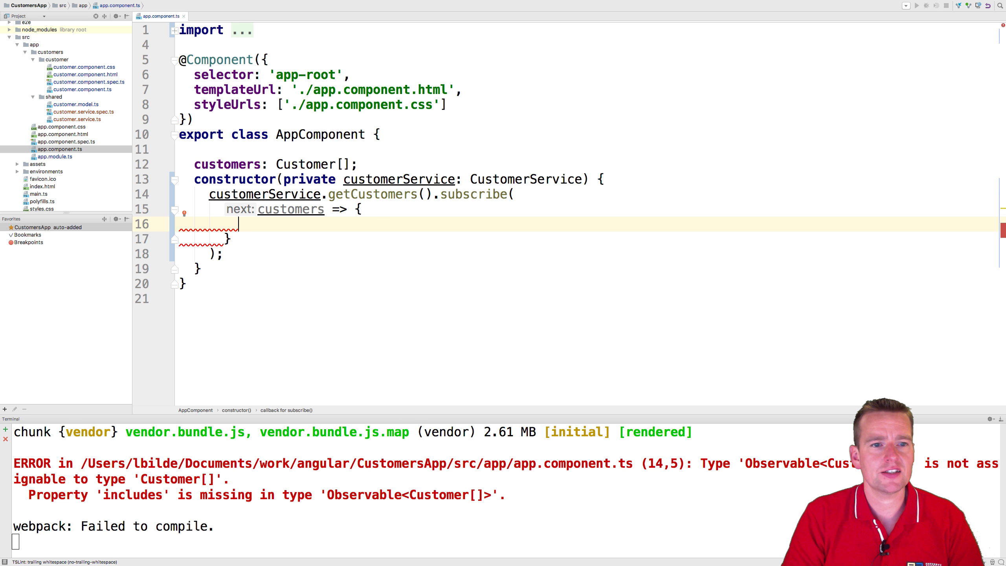
pyautogui.write(';')
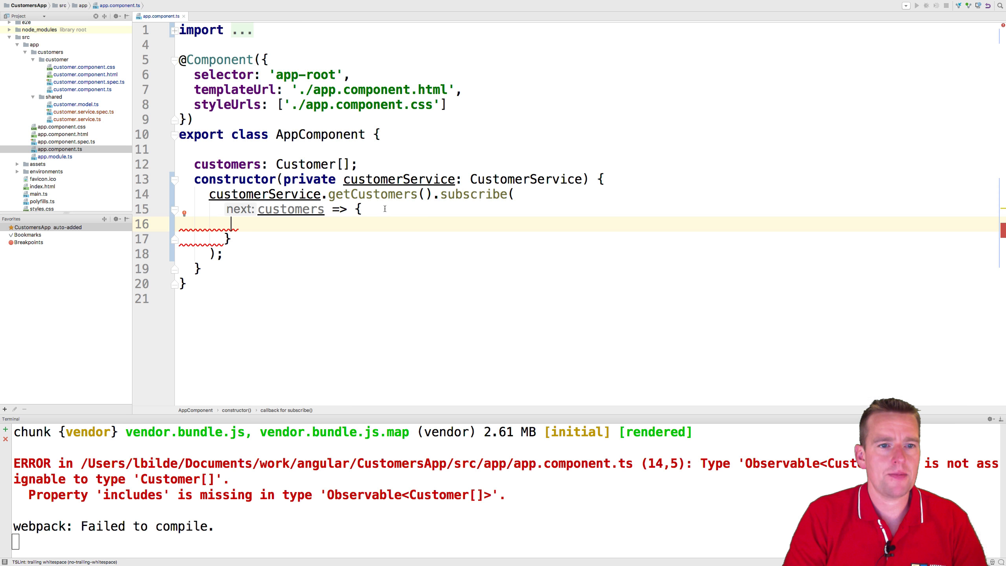
pyautogui.write('this')
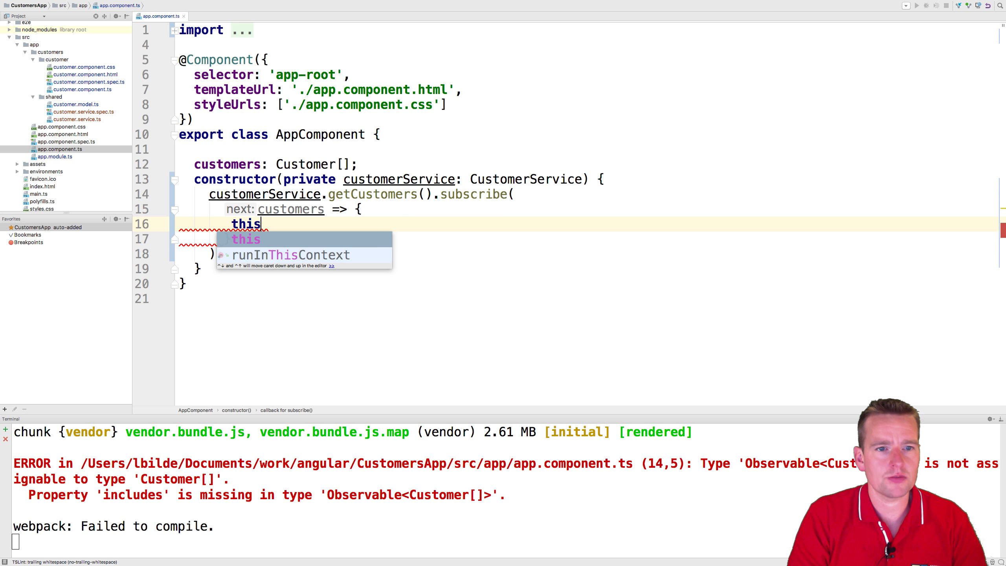
pyautogui.write('.customers =')
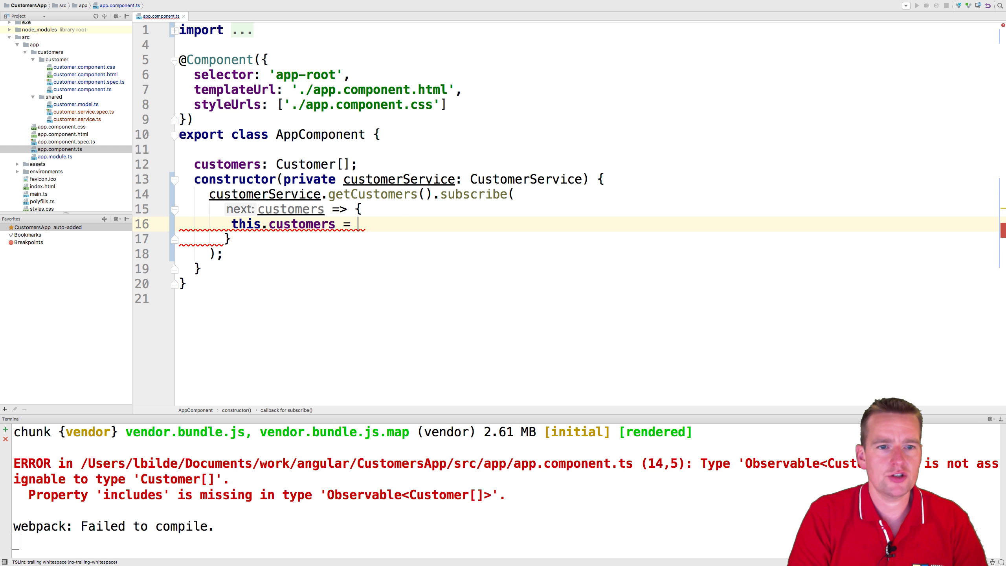
pyautogui.write('customers;')
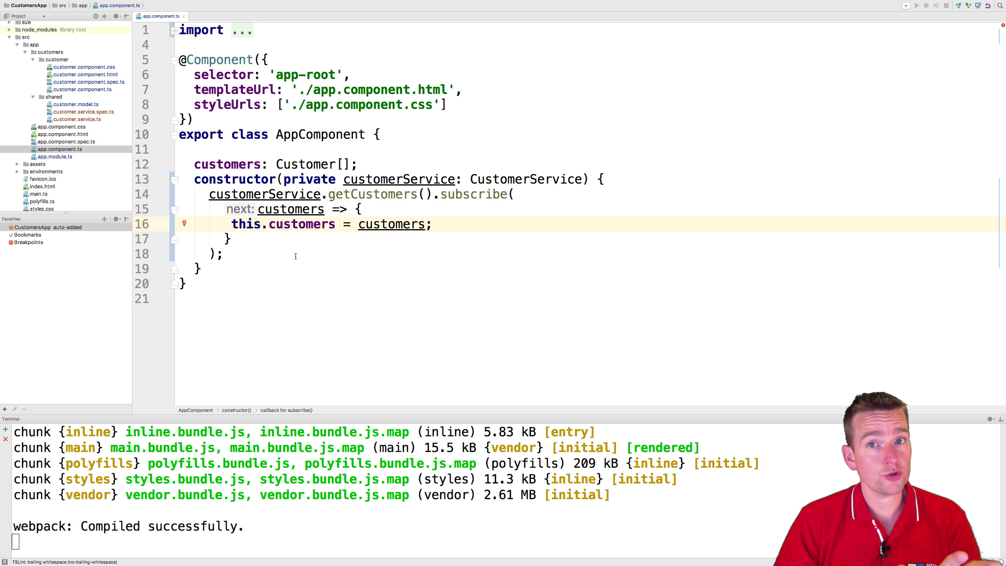
pyautogui.moveTo(302, 249)
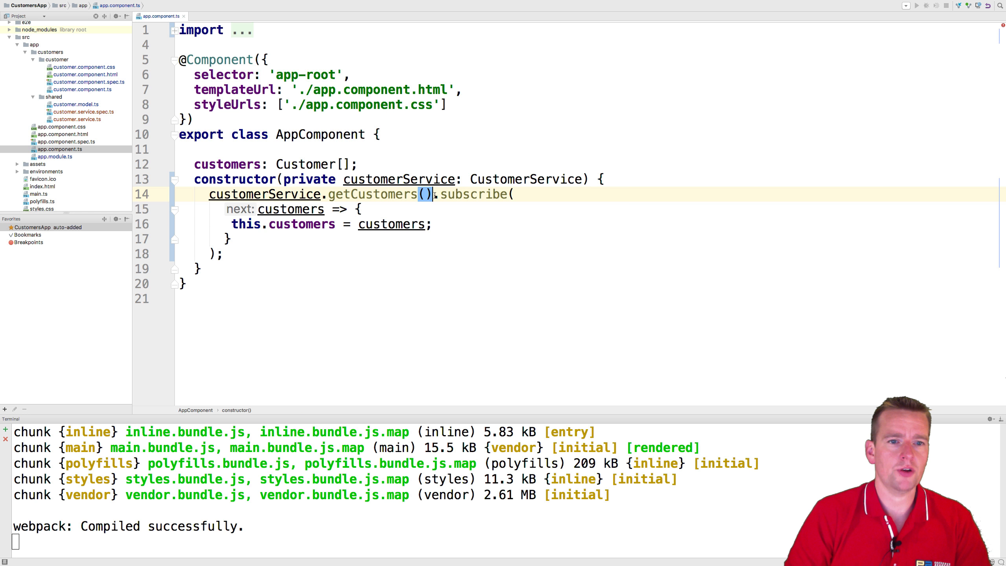
# Move .subscribe to its own line and comment getCustomers() with '//Ask for a bunch of code'
pyautogui.press('Enter')
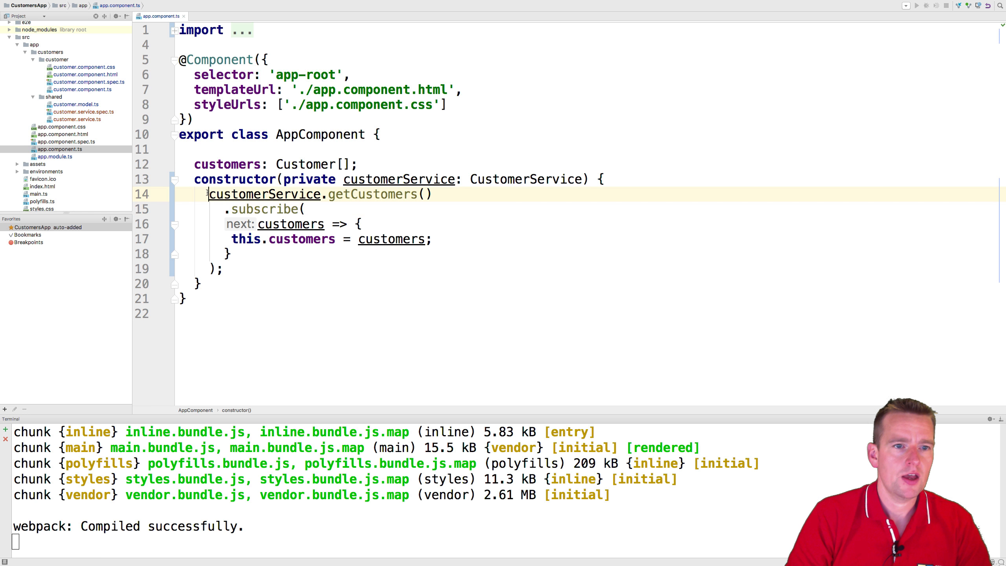
pyautogui.write('//A')
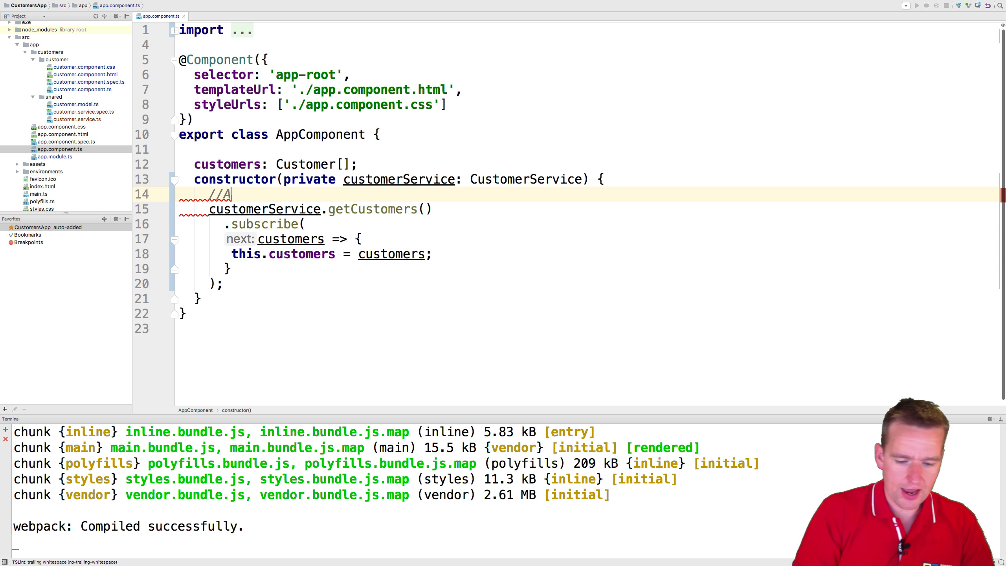
pyautogui.write('sk for a bu')
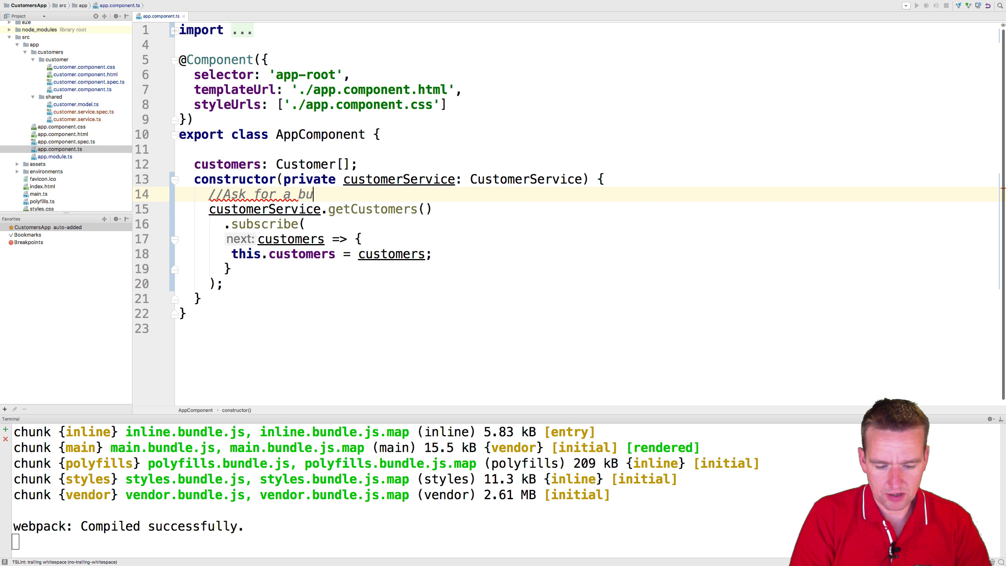
pyautogui.write('nch of code to execute')
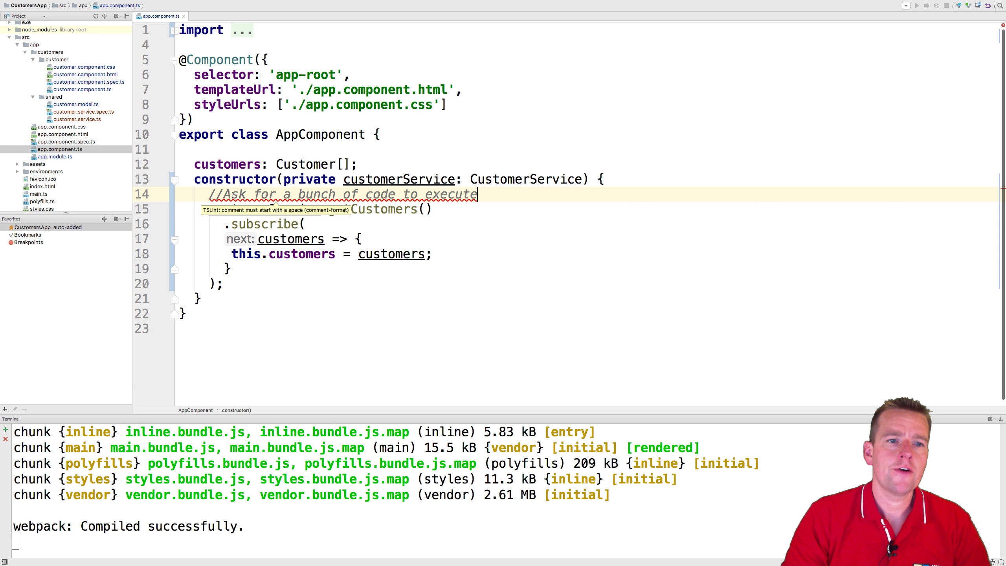
pyautogui.write('" "')
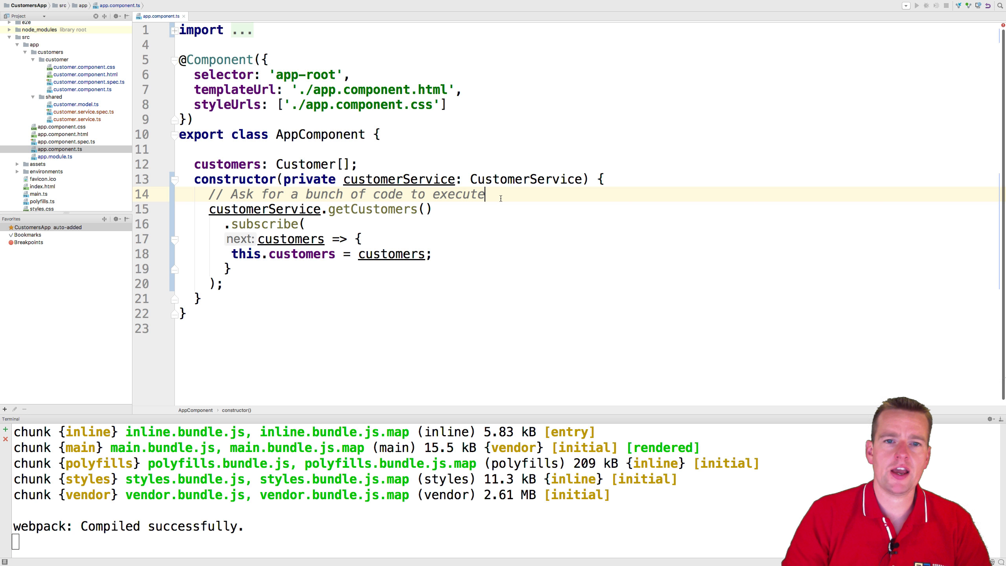
pyautogui.moveTo(221, 239)
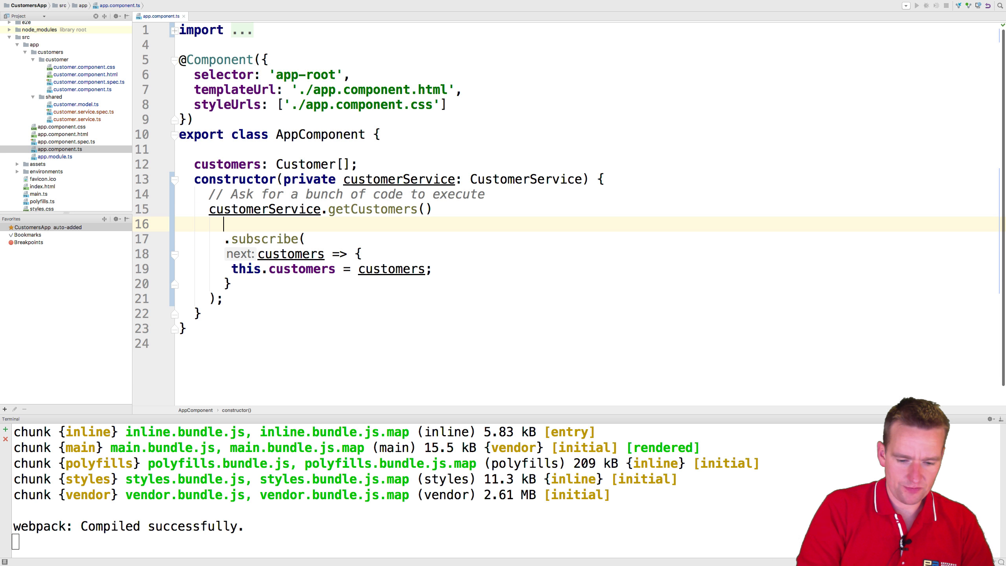
# Add an '//Execute ... when' comment above .subscribe explaining when the callback runs
pyautogui.write('//Execute')
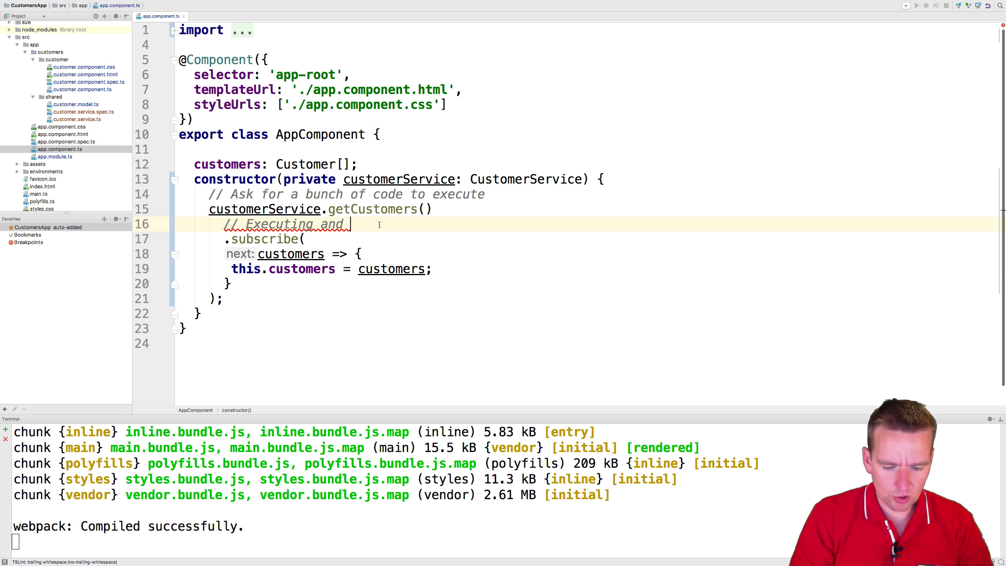
pyautogui.write('exple')
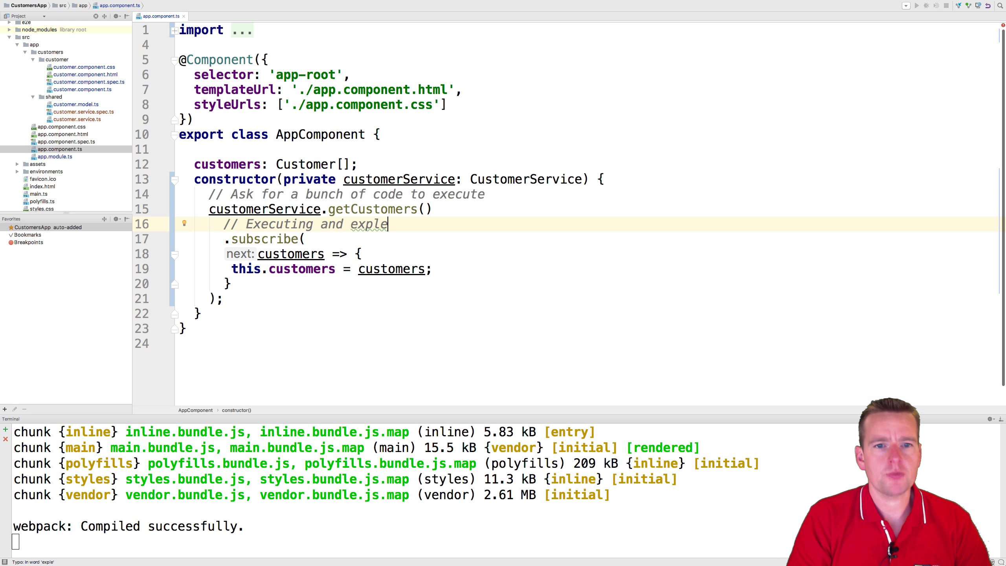
pyautogui.write('aning')
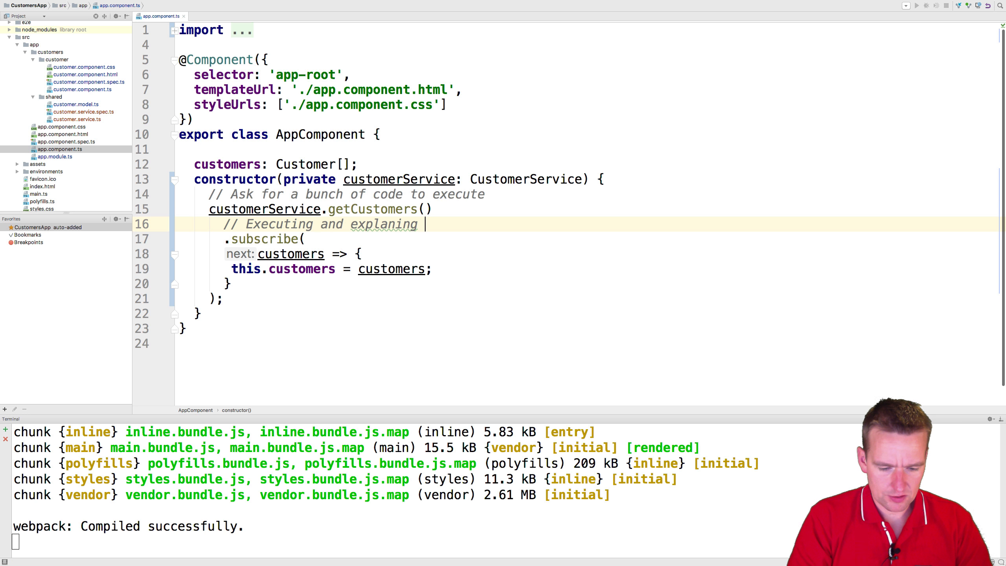
pyautogui.write('when done let me know')
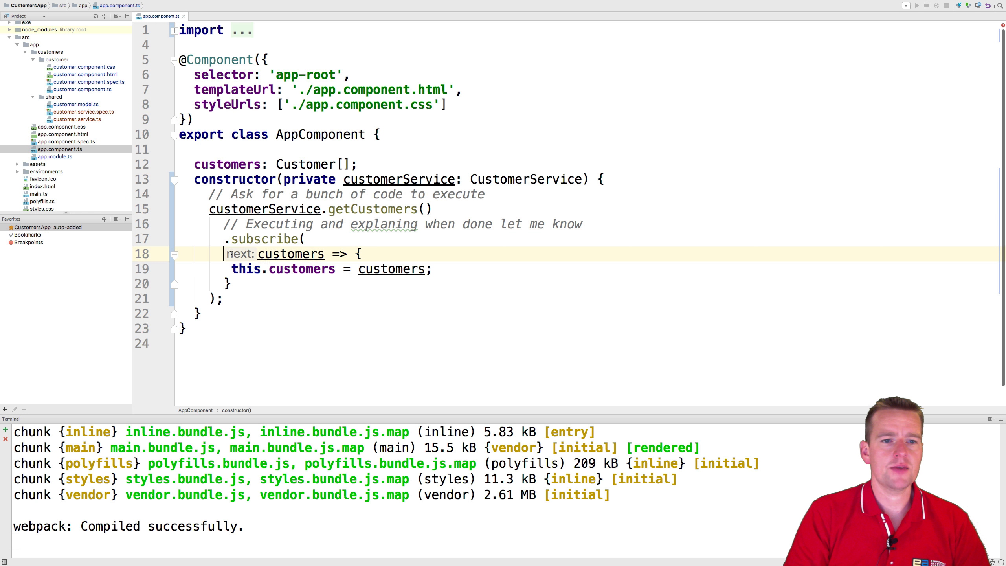
pyautogui.doubleClick(291, 254)
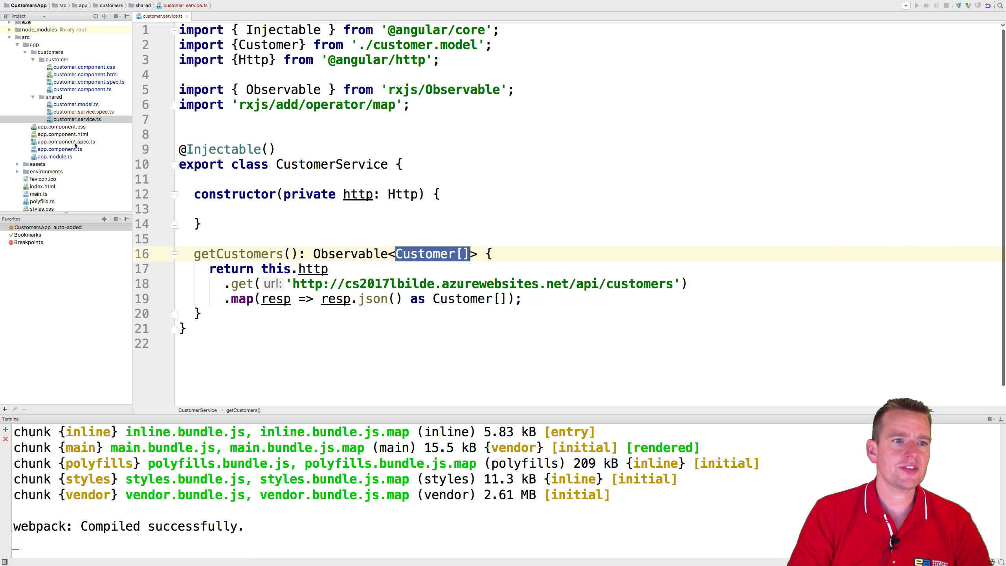
pyautogui.click(59, 148)
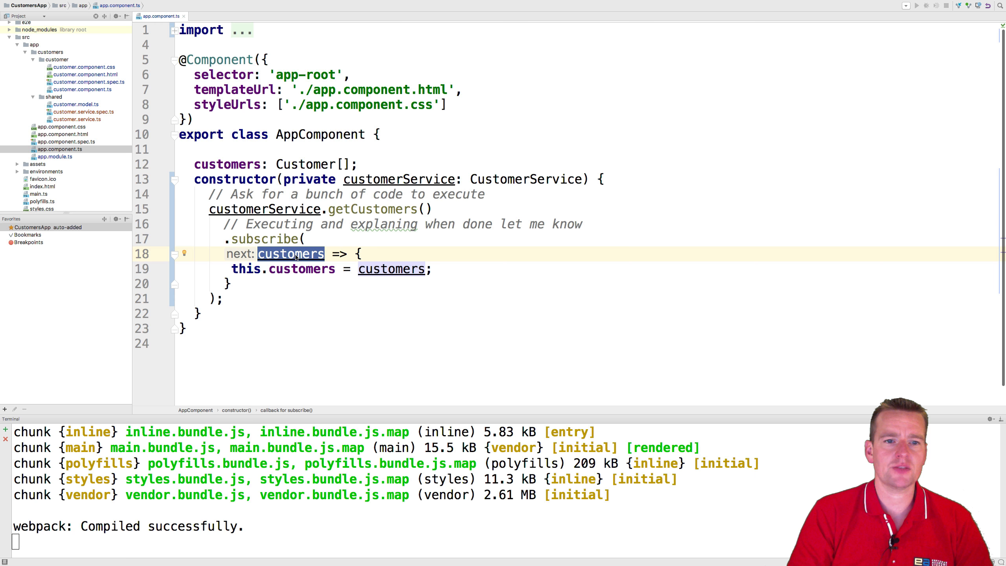